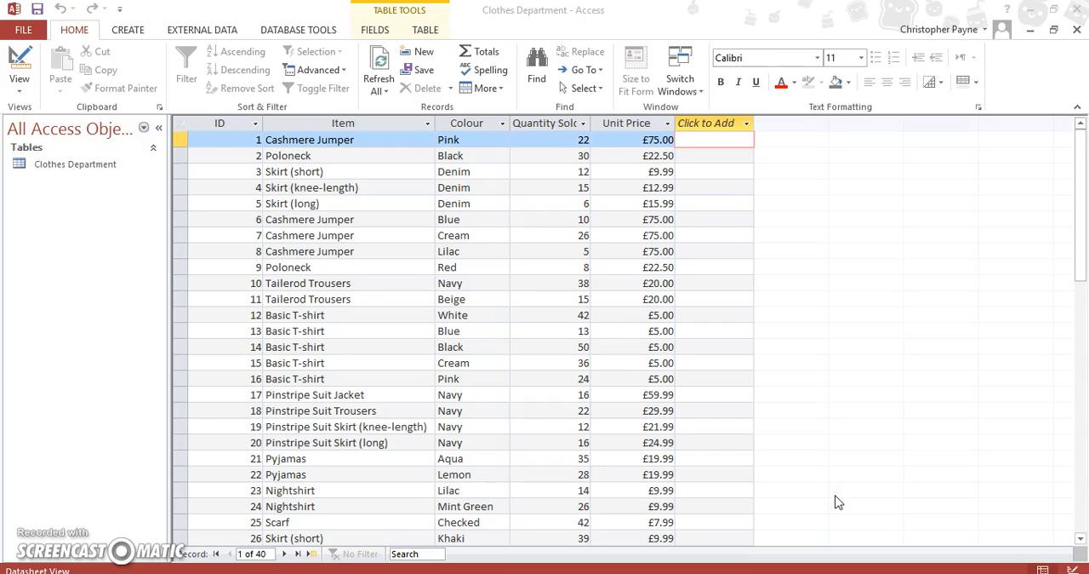
mouse_move(678, 200)
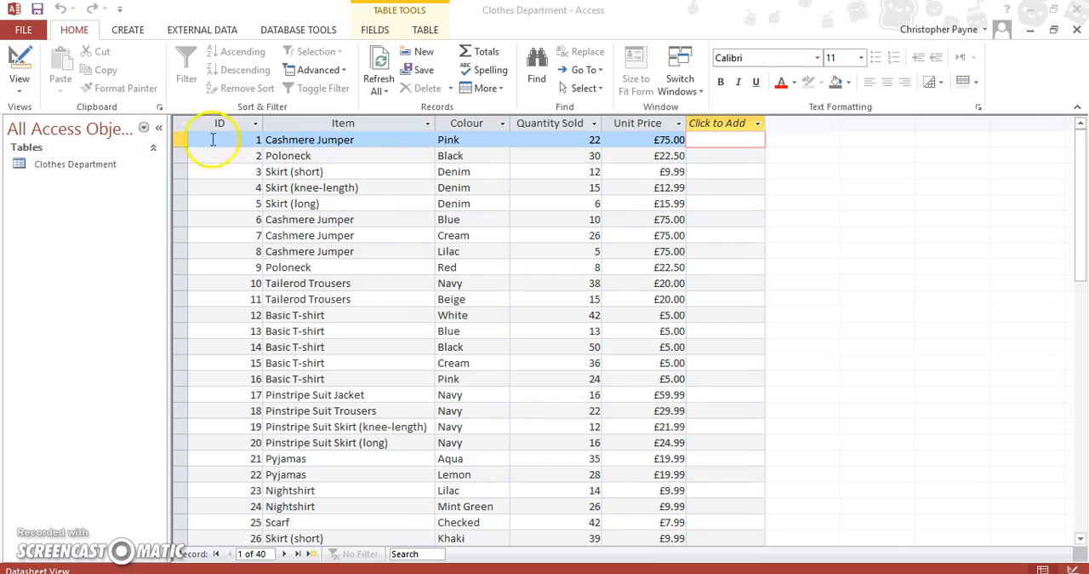
Step: Start a Simple Query Wizard query with the Item and Quantity Sold fields
left_click(127, 29)
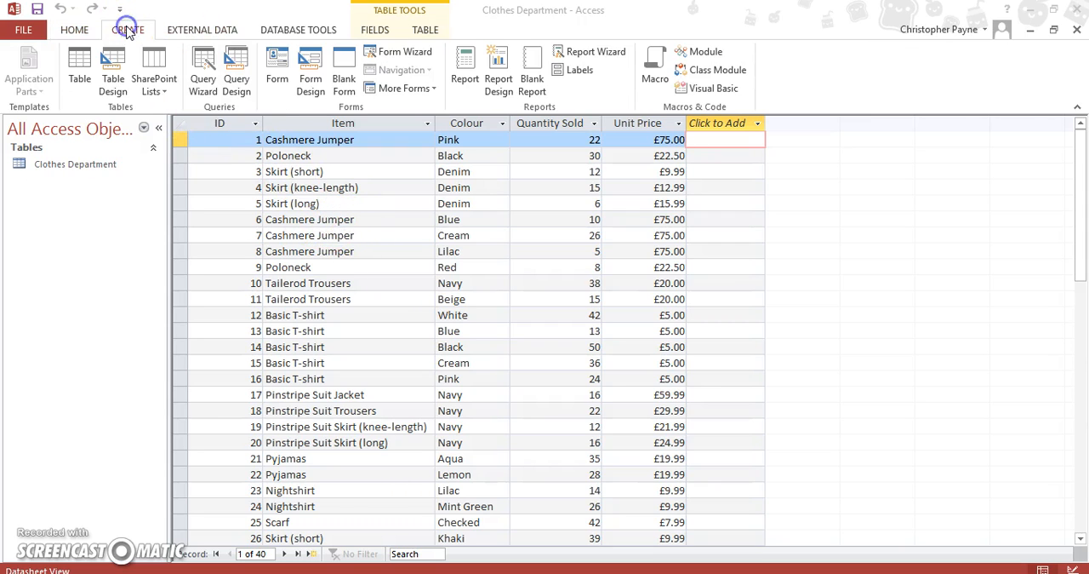
left_click(202, 63)
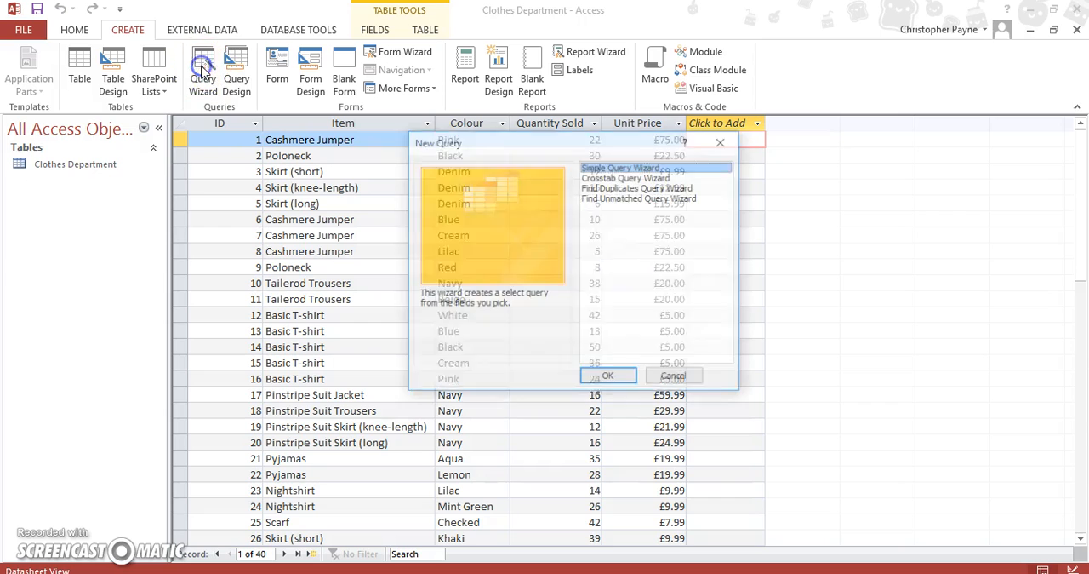
left_click(607, 375)
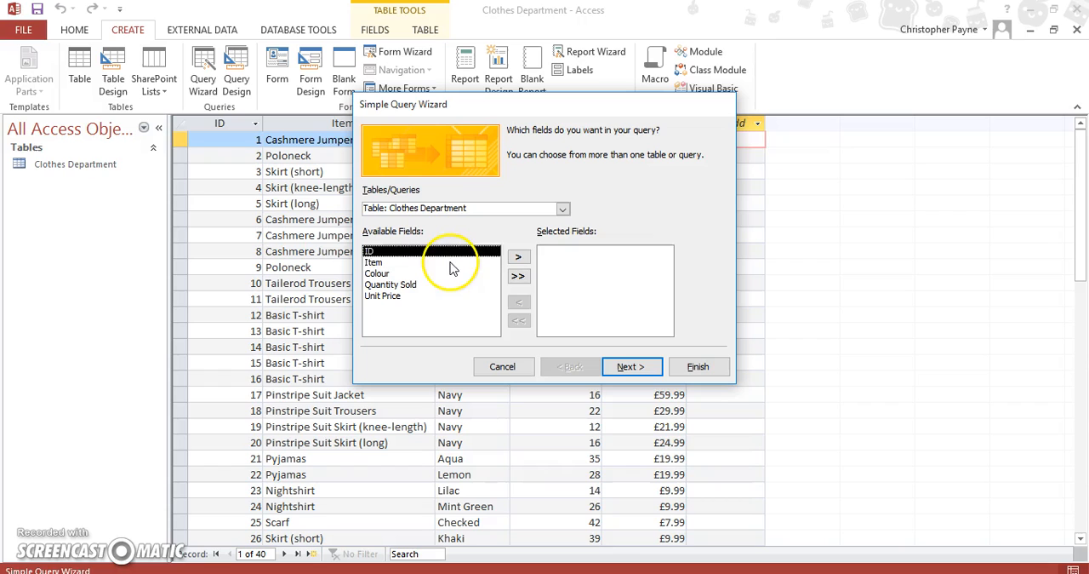
left_click(519, 256)
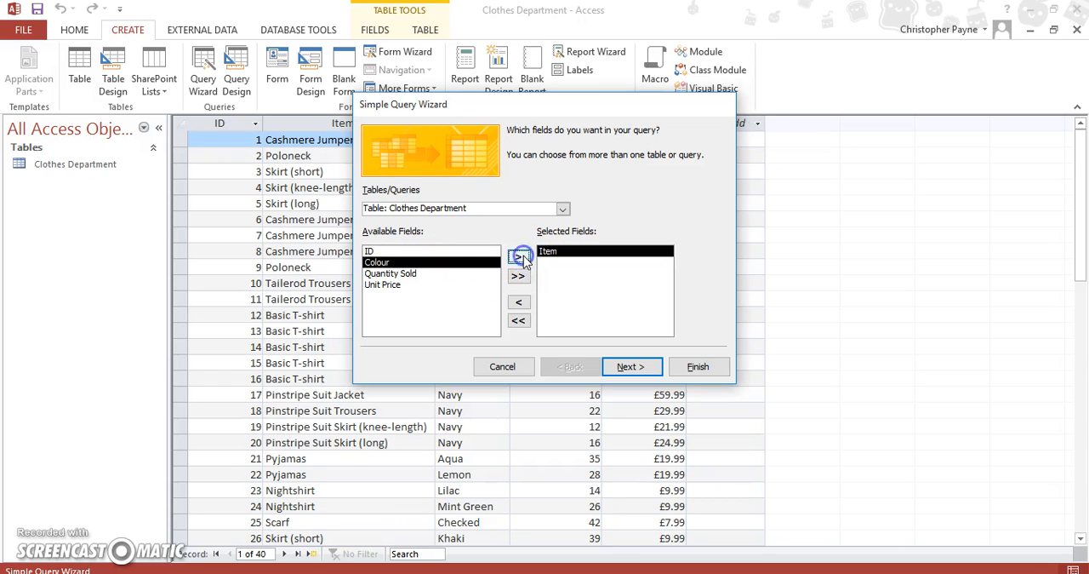
left_click(519, 257)
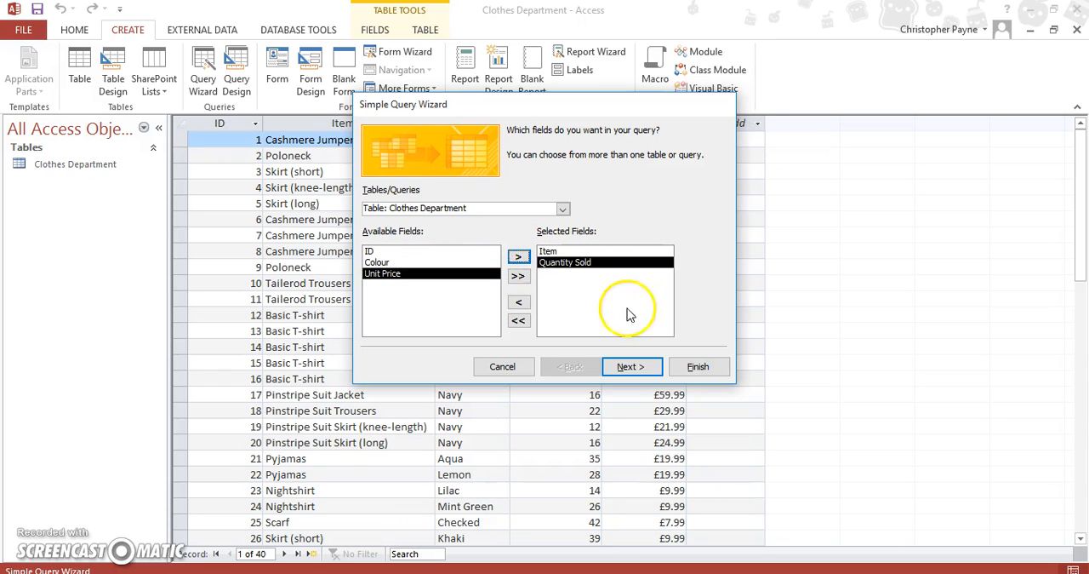
Step: Keep it a detail query titled 'Average Sales', set to modify its design
left_click(631, 366)
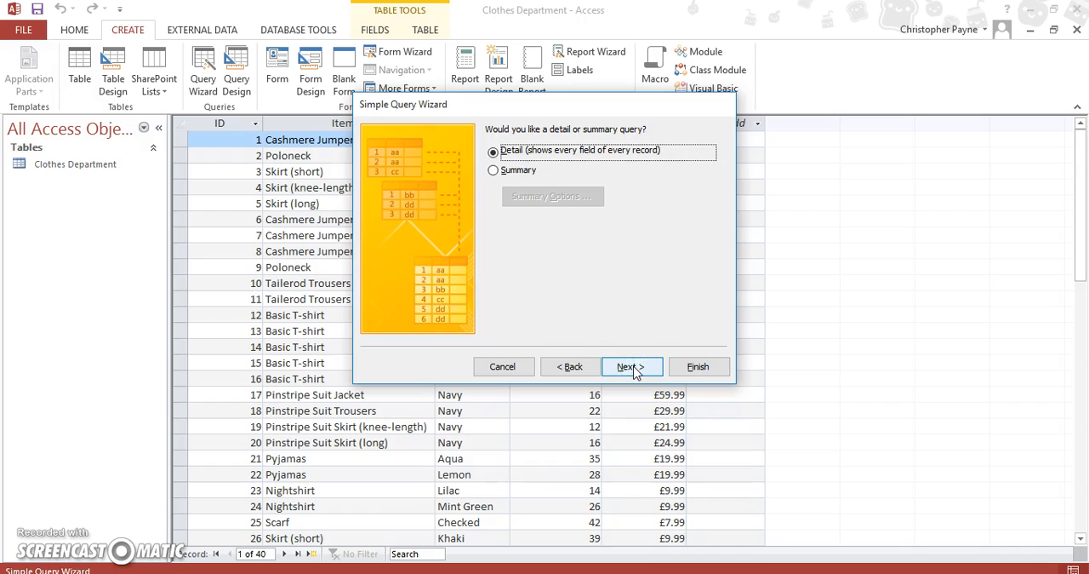
left_click(631, 366)
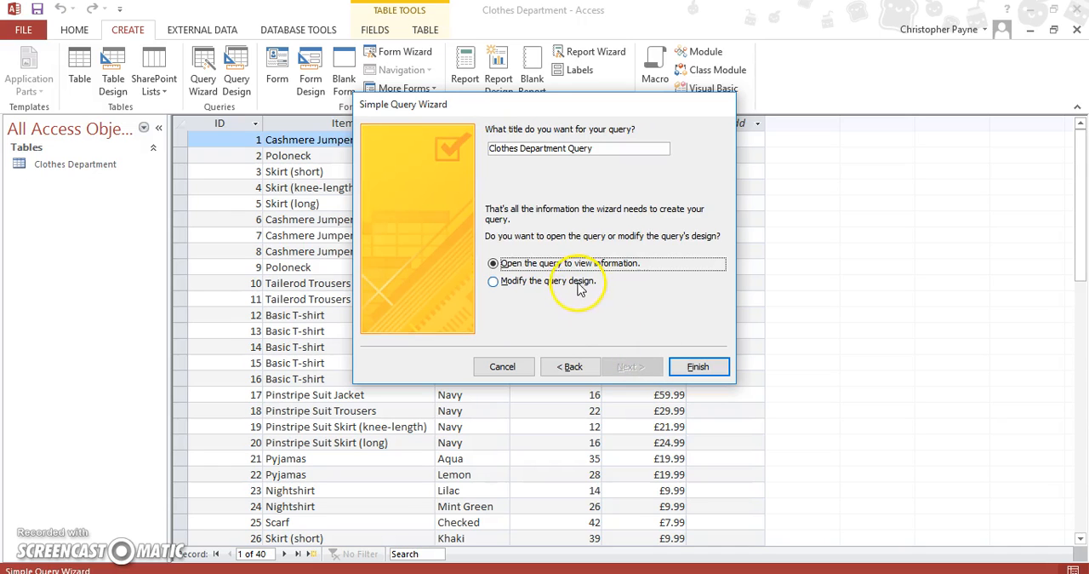
left_click(492, 281)
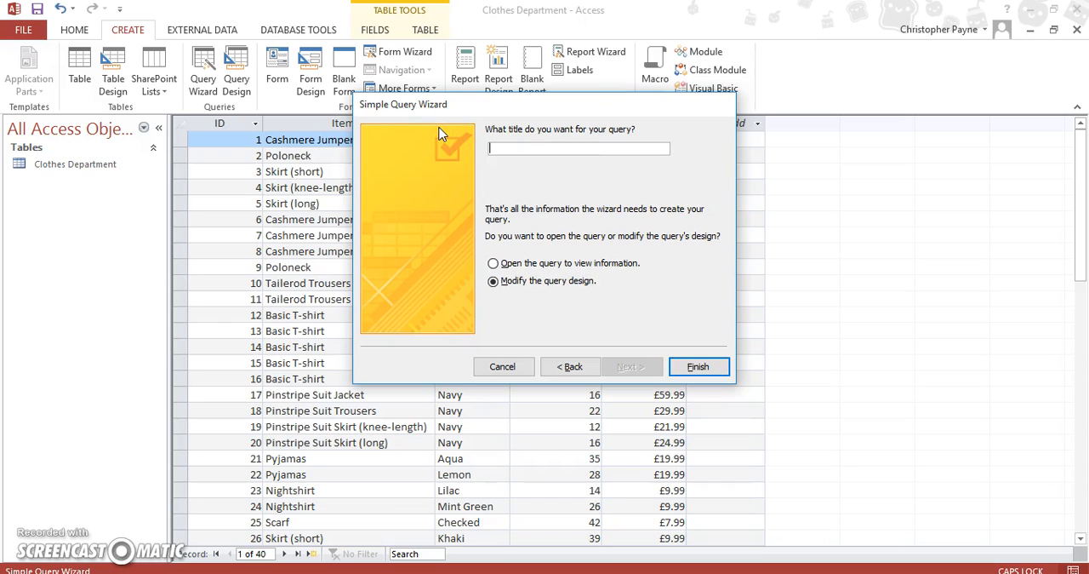
type("Average Sales")
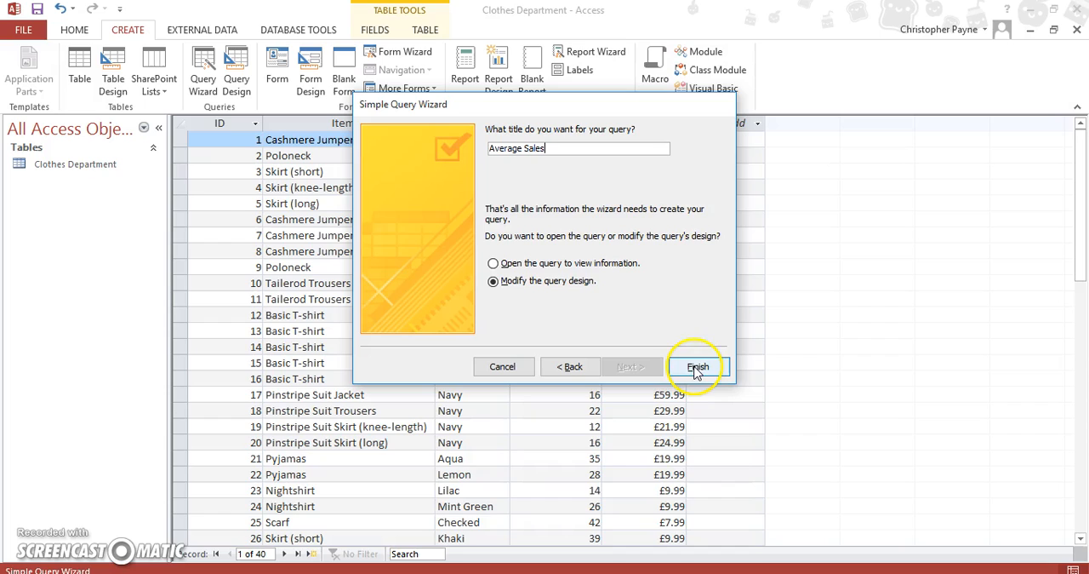
Step: Finish the wizard so Average Sales opens in Design View
left_click(697, 366)
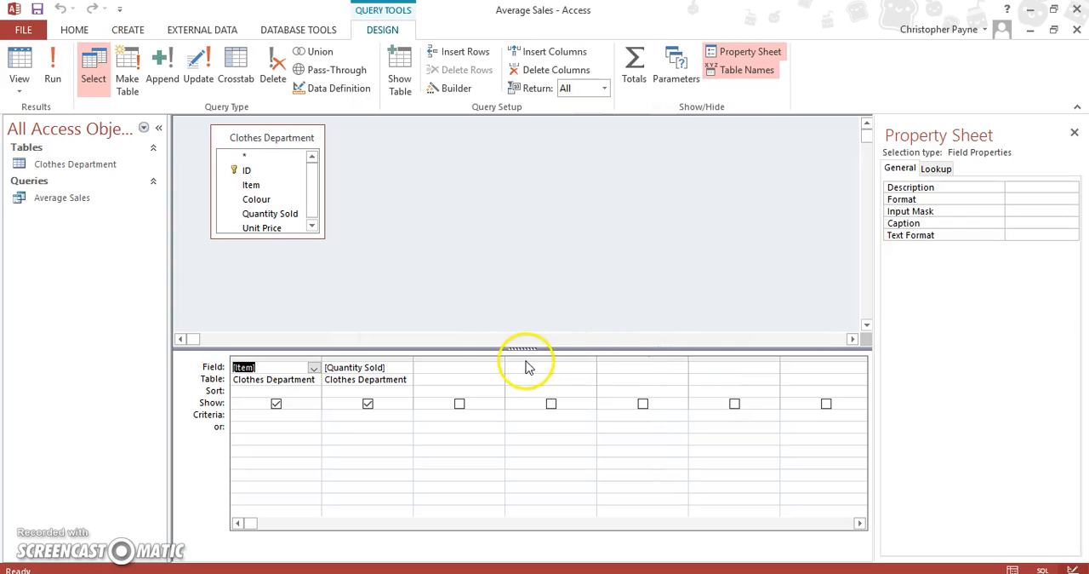
mouse_move(434, 363)
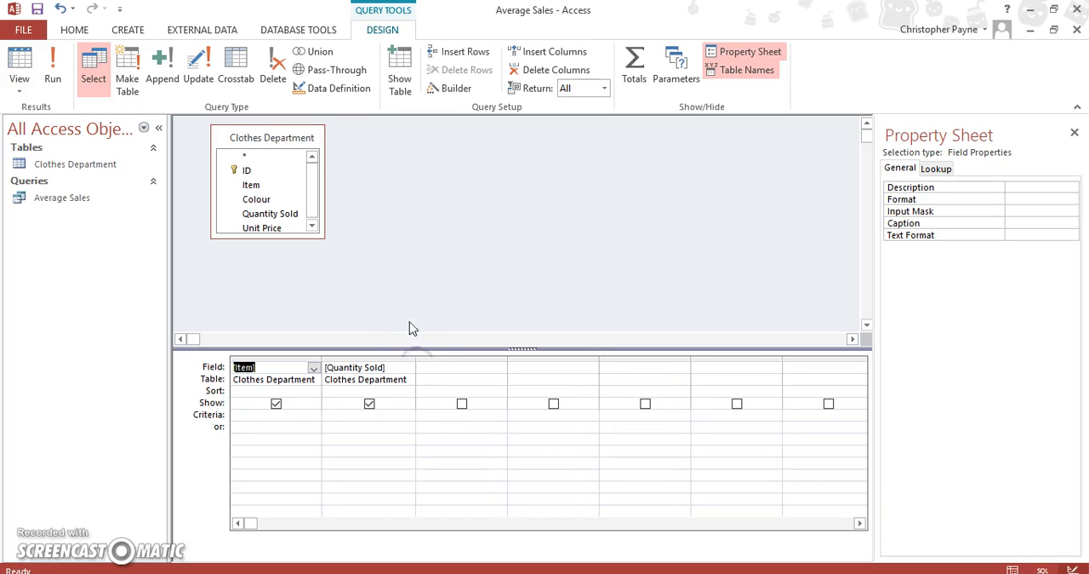
mouse_move(635, 61)
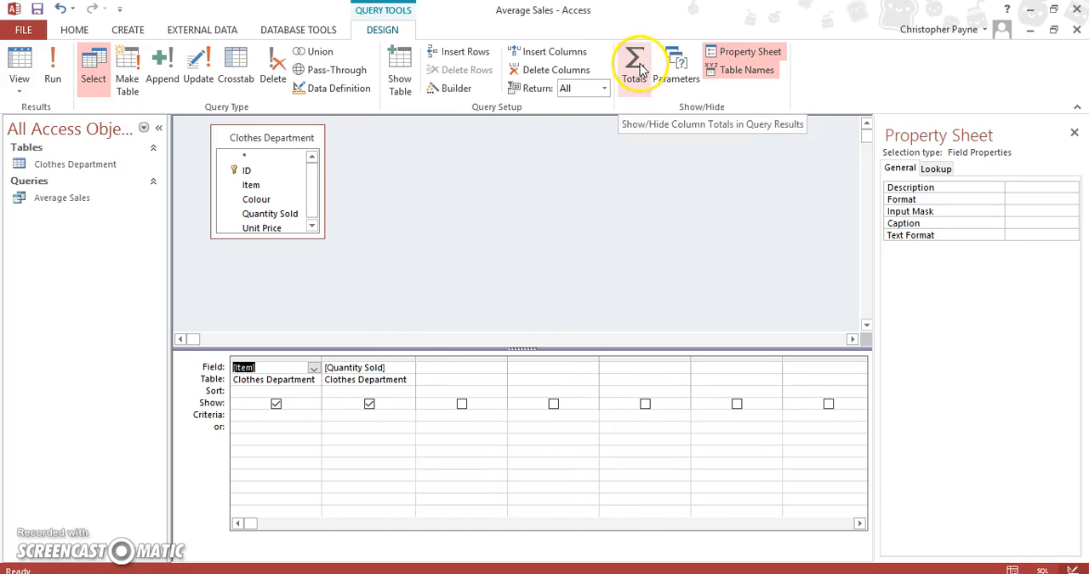
Step: Add a Totals row and set Quantity Sold's total to Avg, grouping by Item
left_click(634, 64)
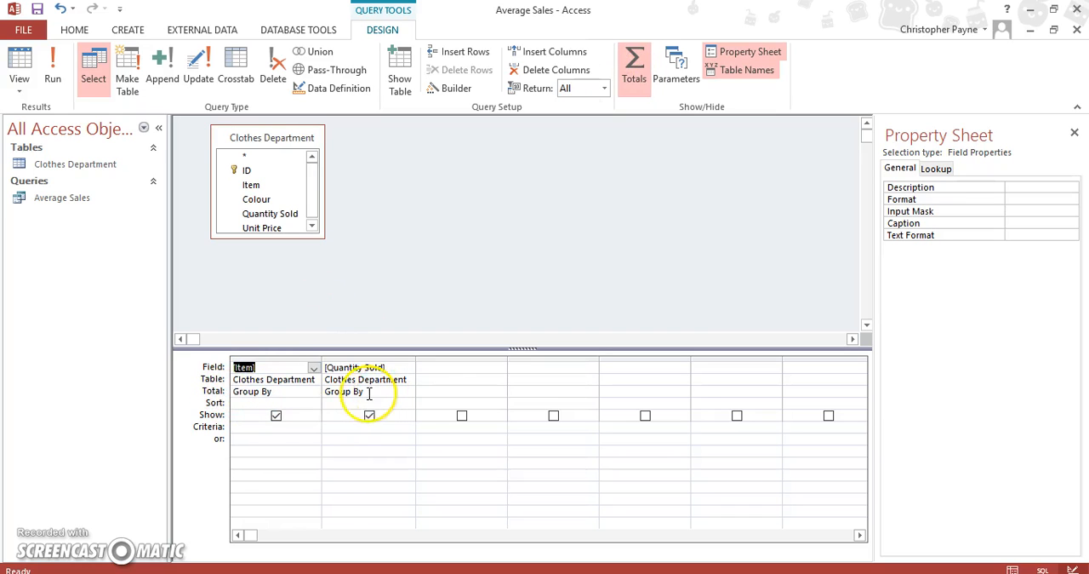
left_click(408, 391)
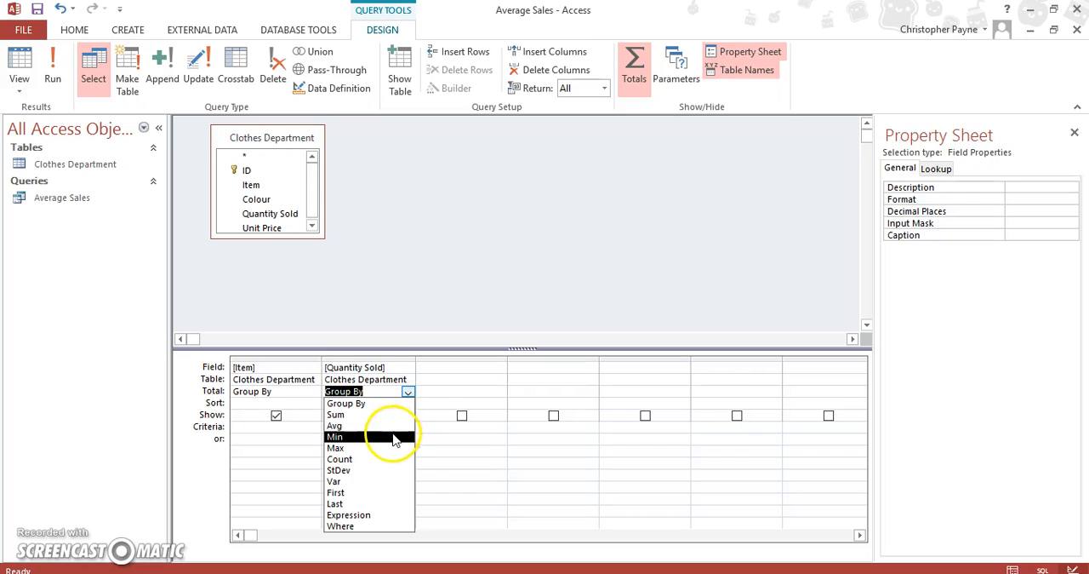
mouse_move(391, 447)
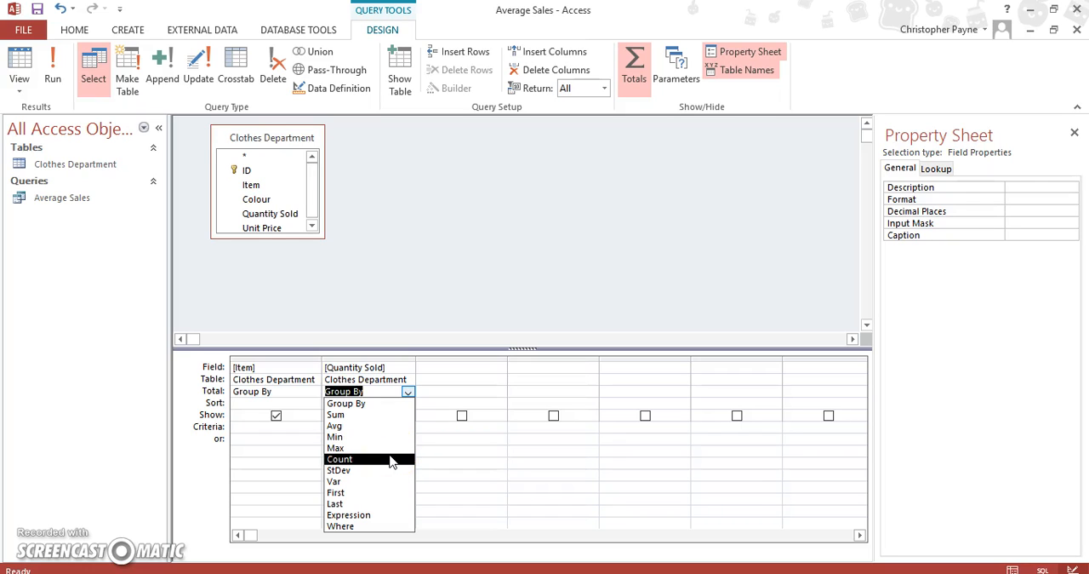
mouse_move(368, 448)
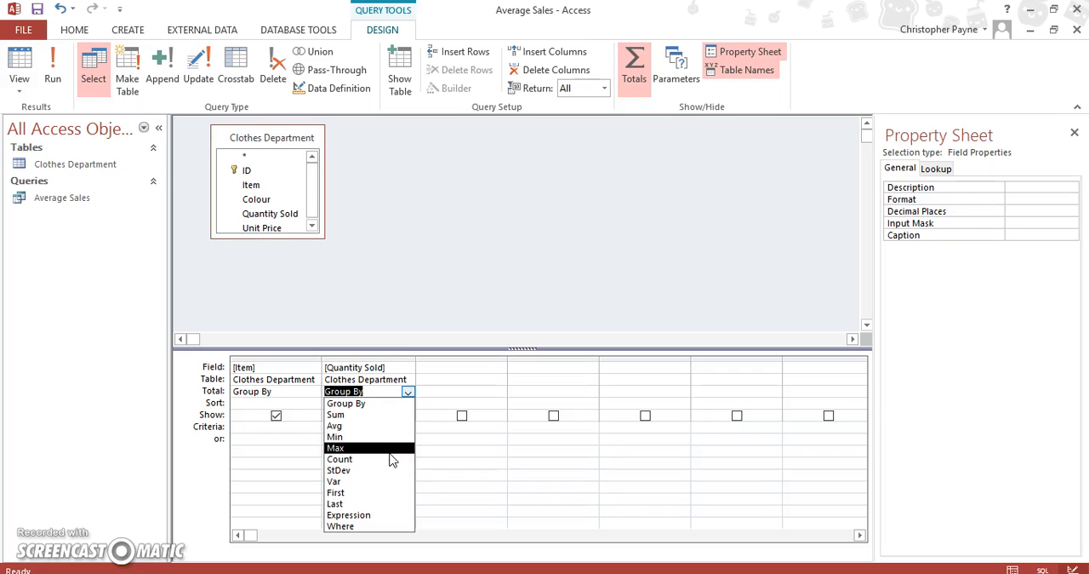
mouse_move(371, 503)
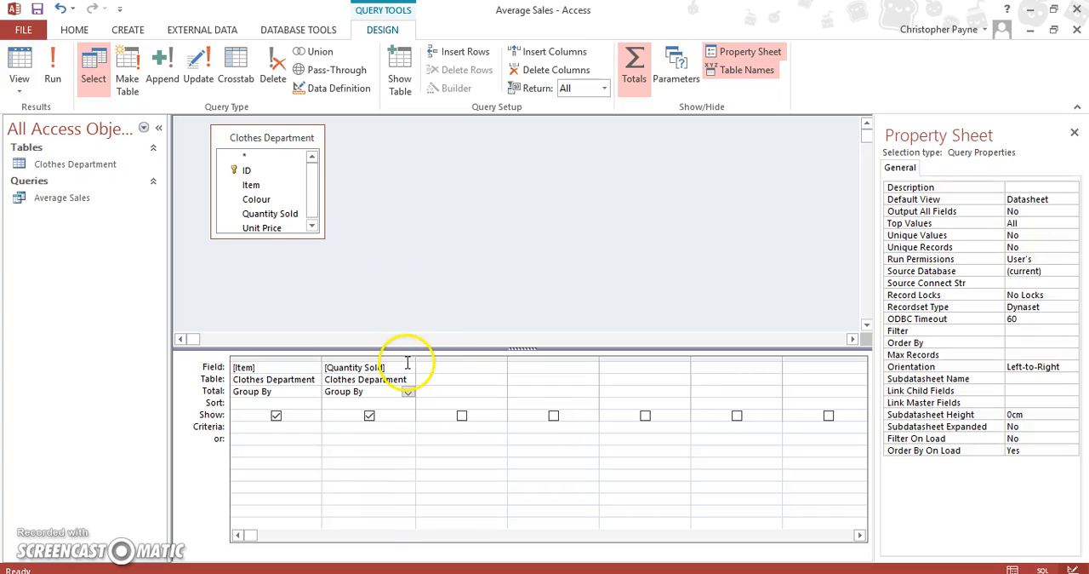
left_click(409, 391)
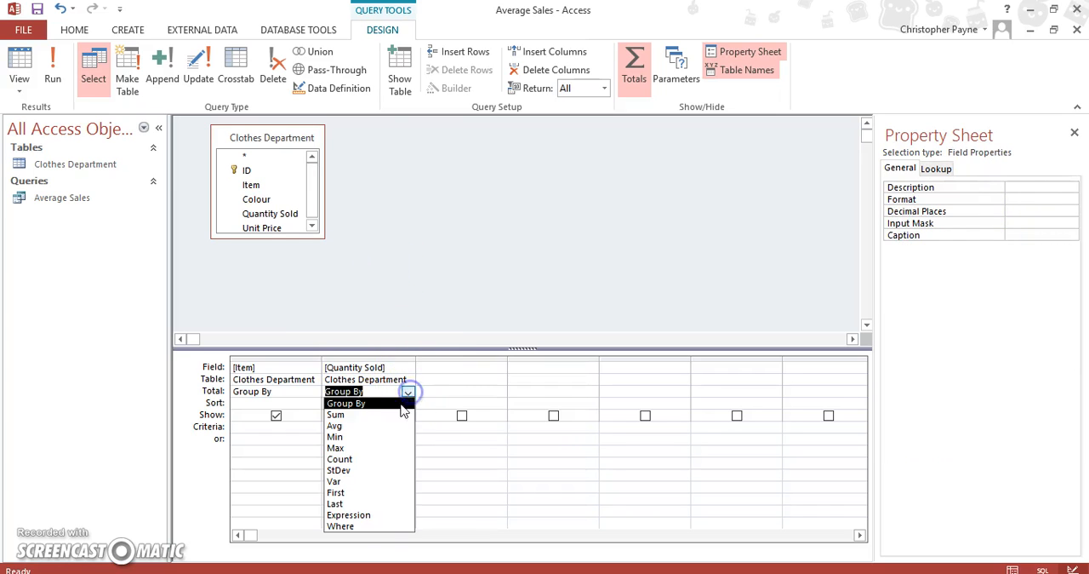
left_click(334, 425)
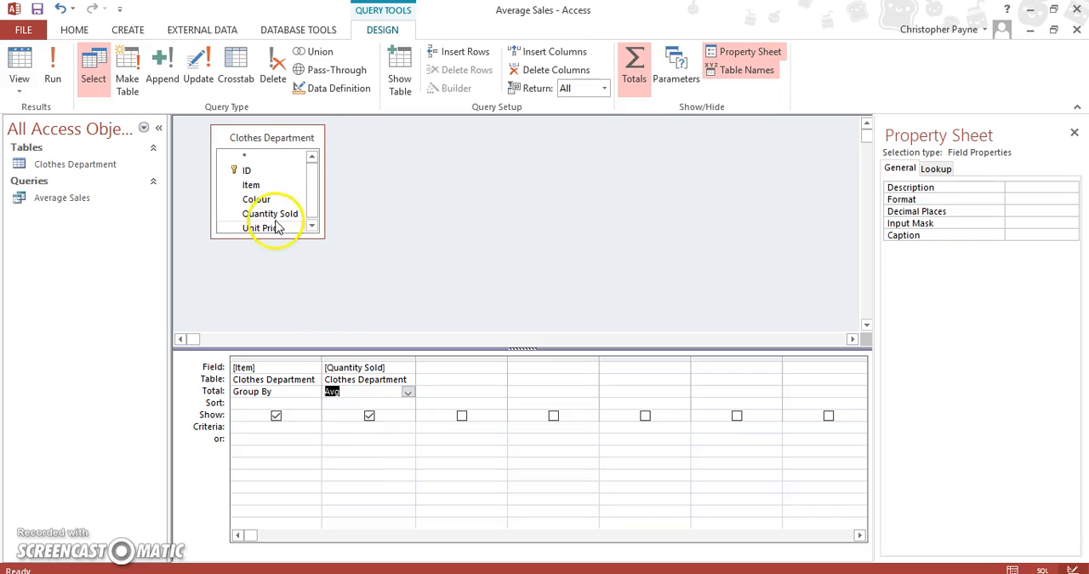
left_click(52, 64)
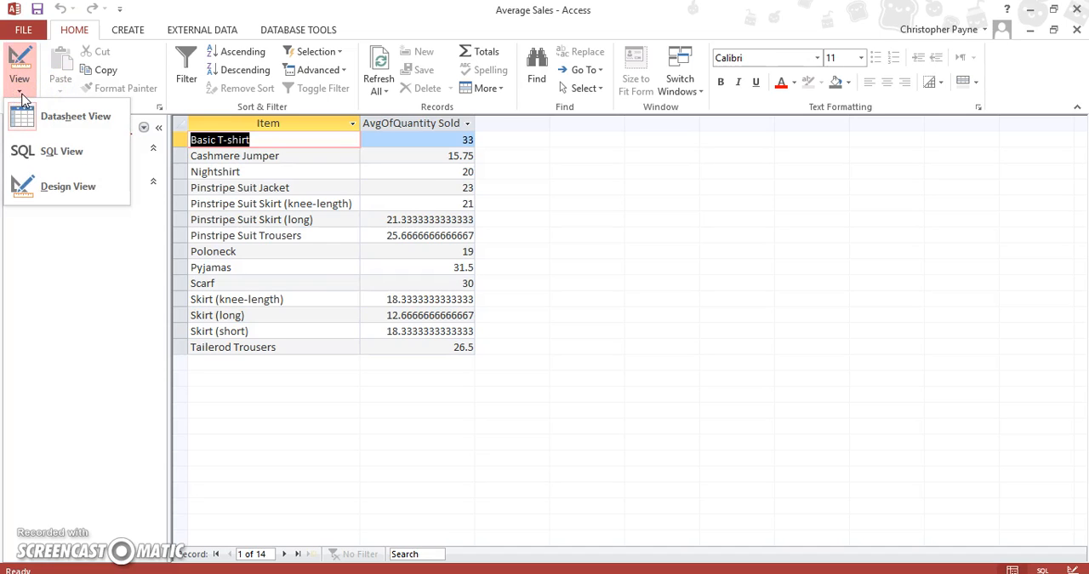
Step: Switch from the results back to the query's Design View
left_click(68, 185)
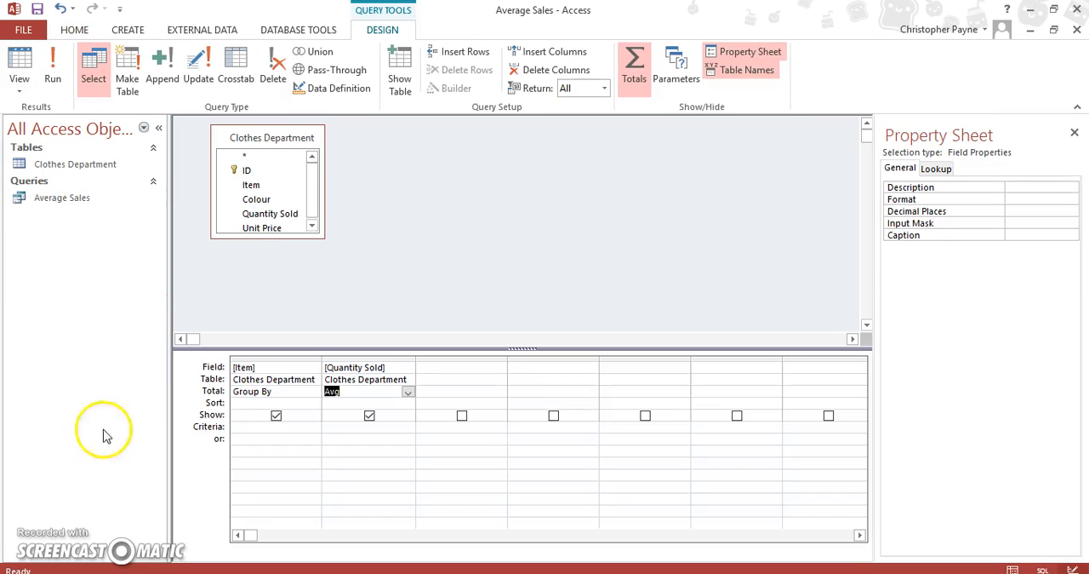
mouse_move(663, 236)
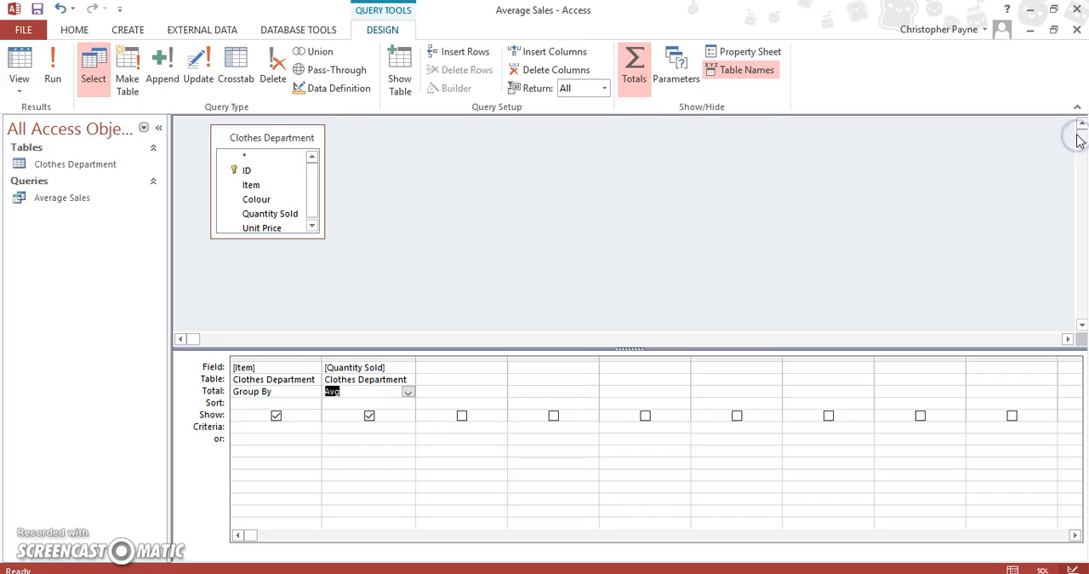
mouse_move(479, 351)
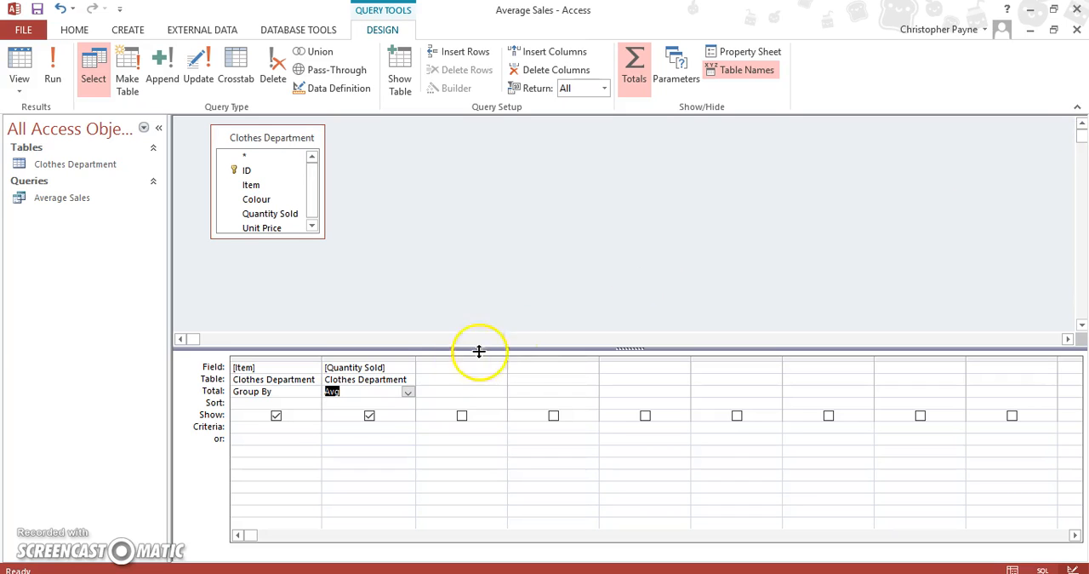
Step: Open the Property Sheet for the averaged Quantity Sold column
left_click(392, 367)
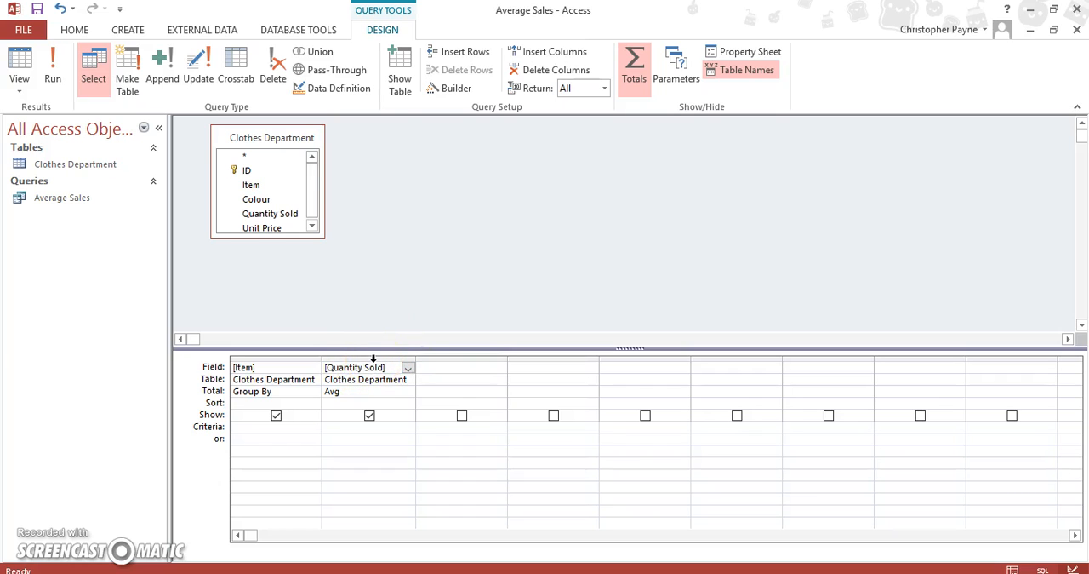
right_click(369, 366)
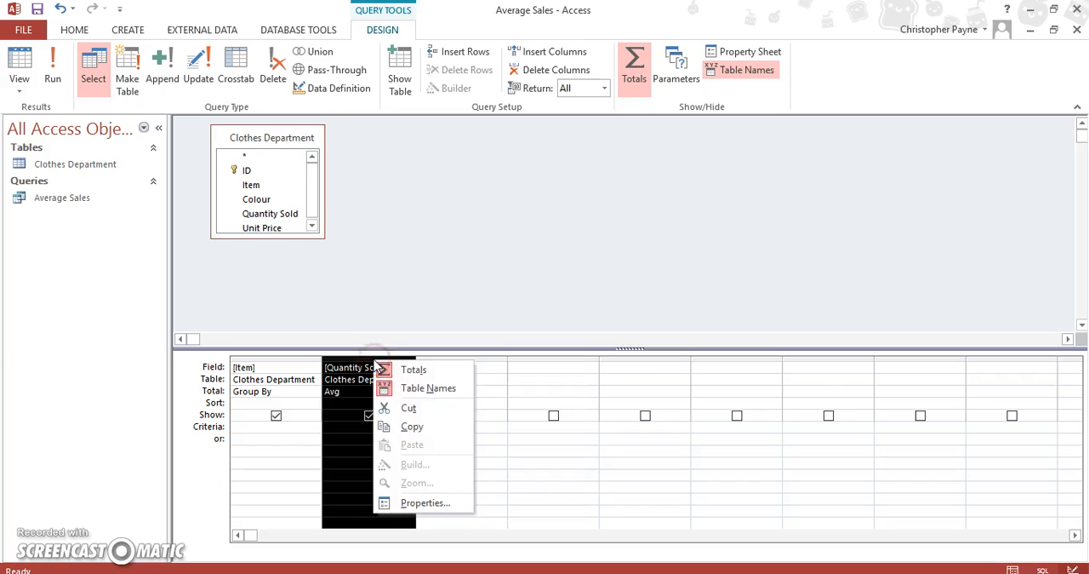
left_click(425, 502)
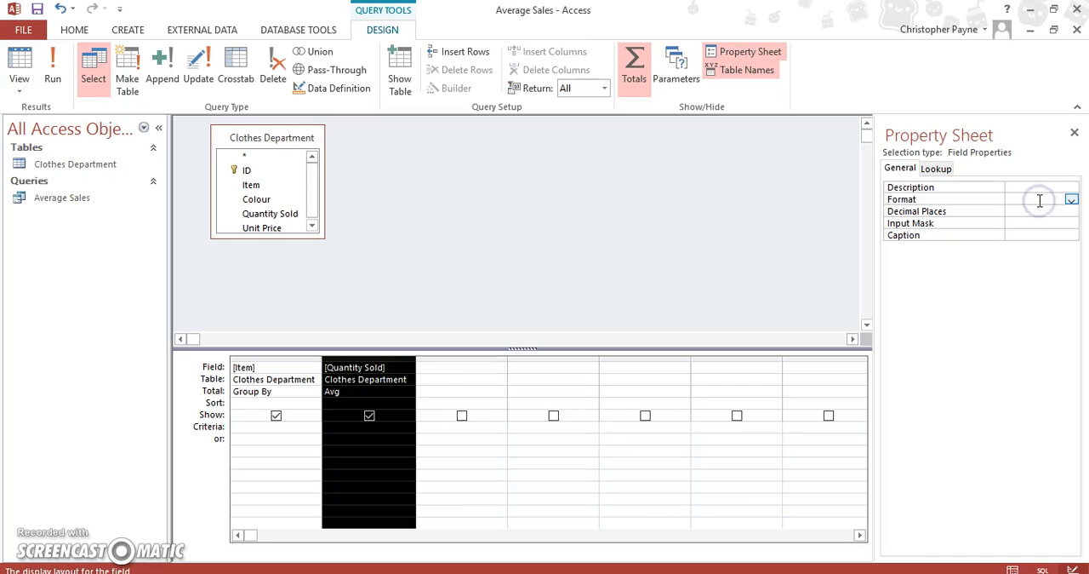
Step: Set the Quantity Sold average's Format to Fixed and Decimal Places to 0
left_click(1030, 199)
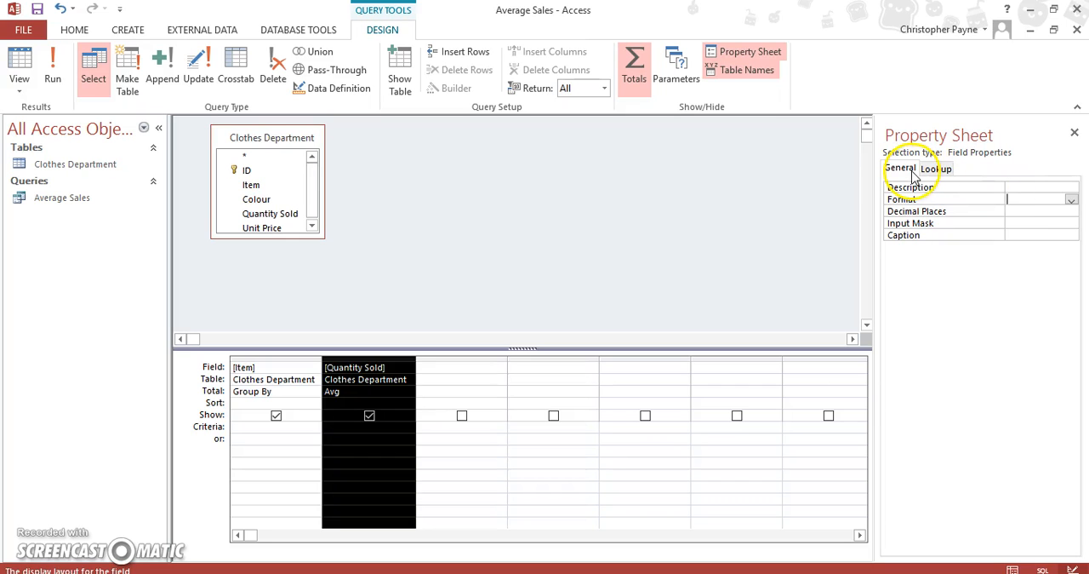
left_click(1071, 198)
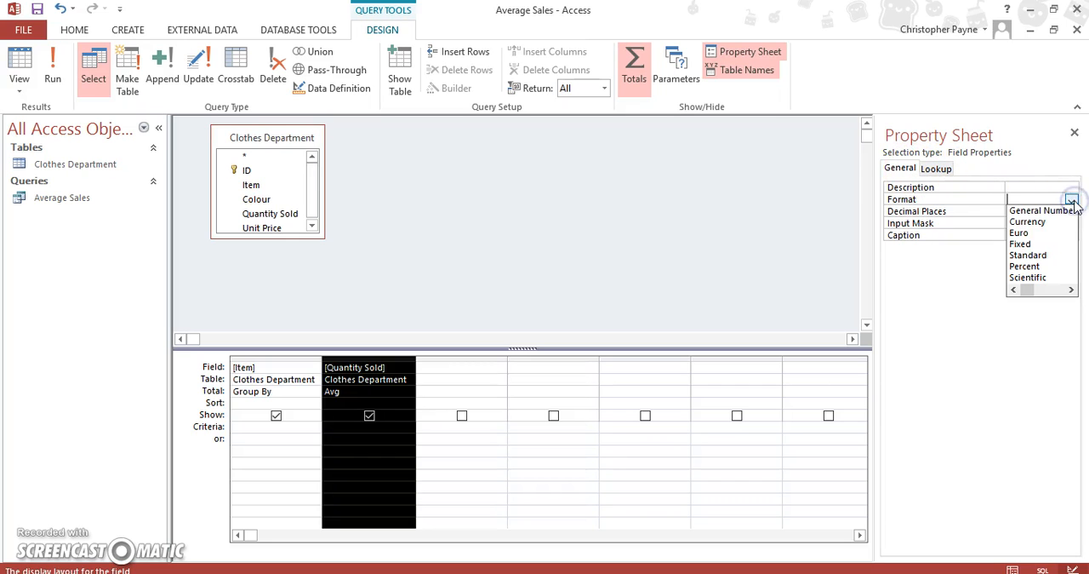
left_click(1020, 244)
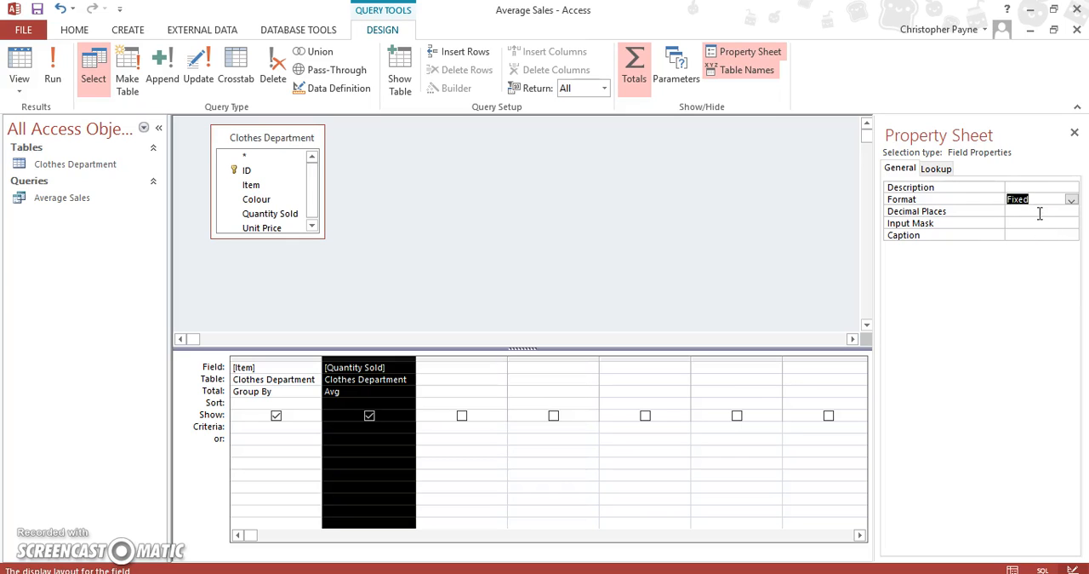
left_click(1071, 211)
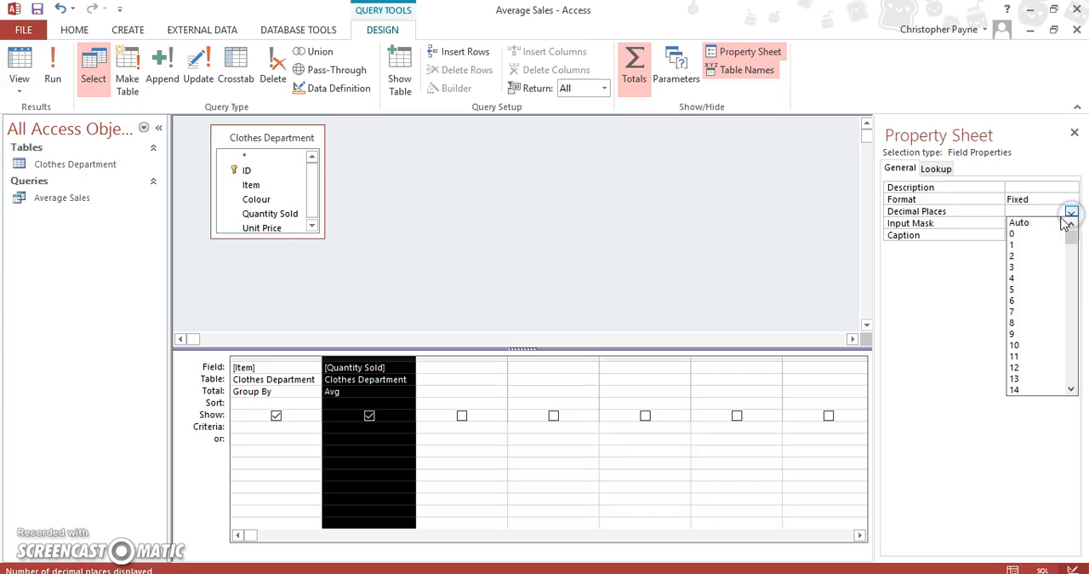
left_click(1011, 234)
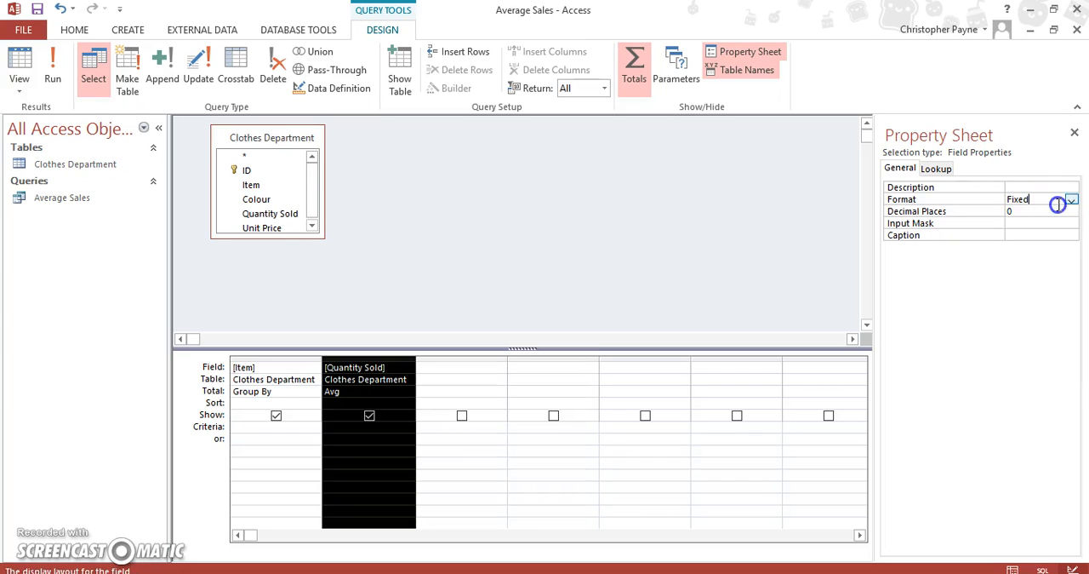
left_click(1070, 211)
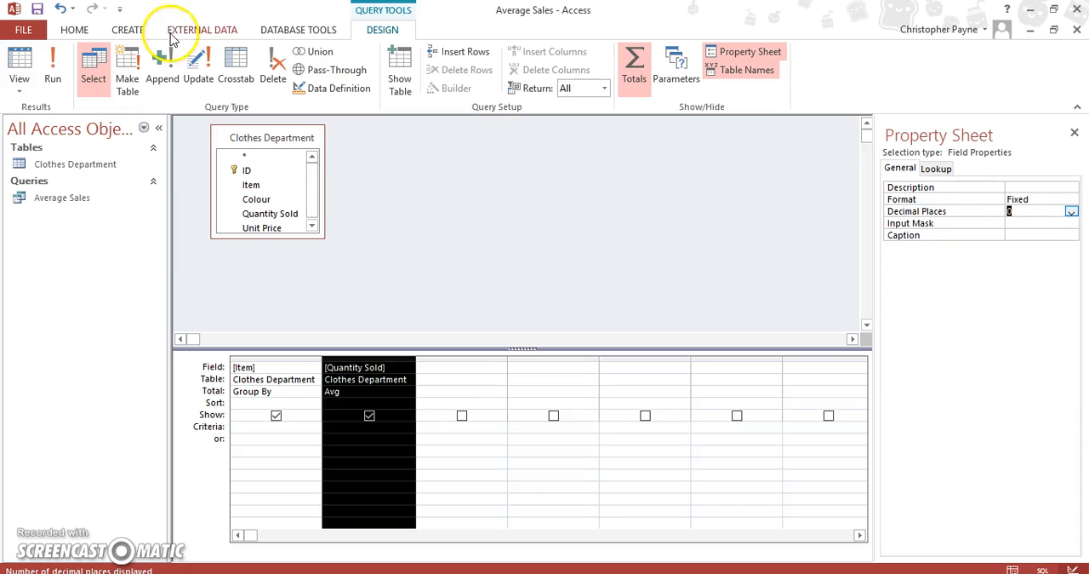
Step: View the Average Sales datasheet showing whole-number average quantities per item
left_click(19, 64)
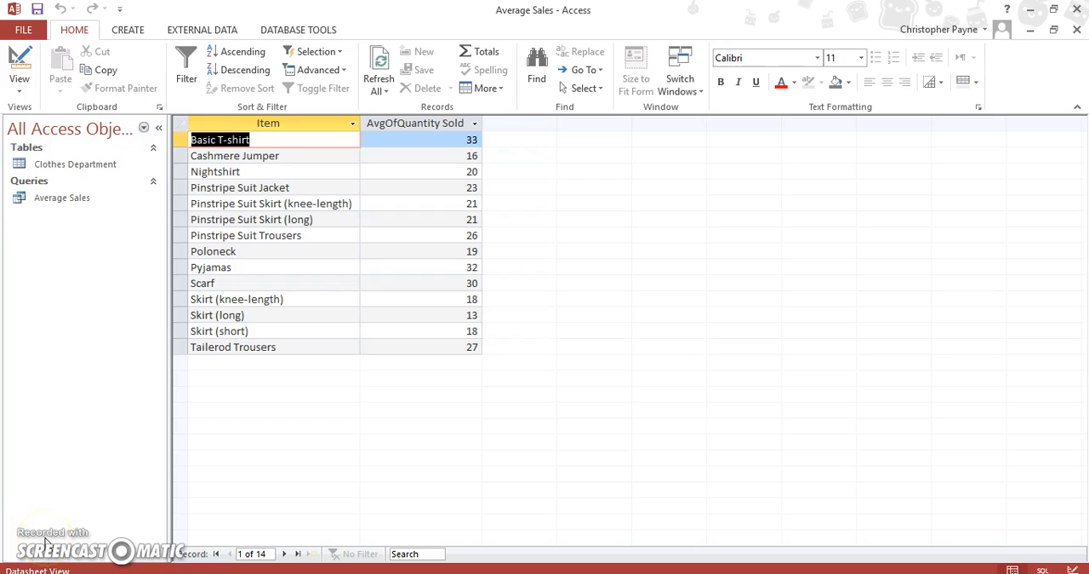
left_click(19, 64)
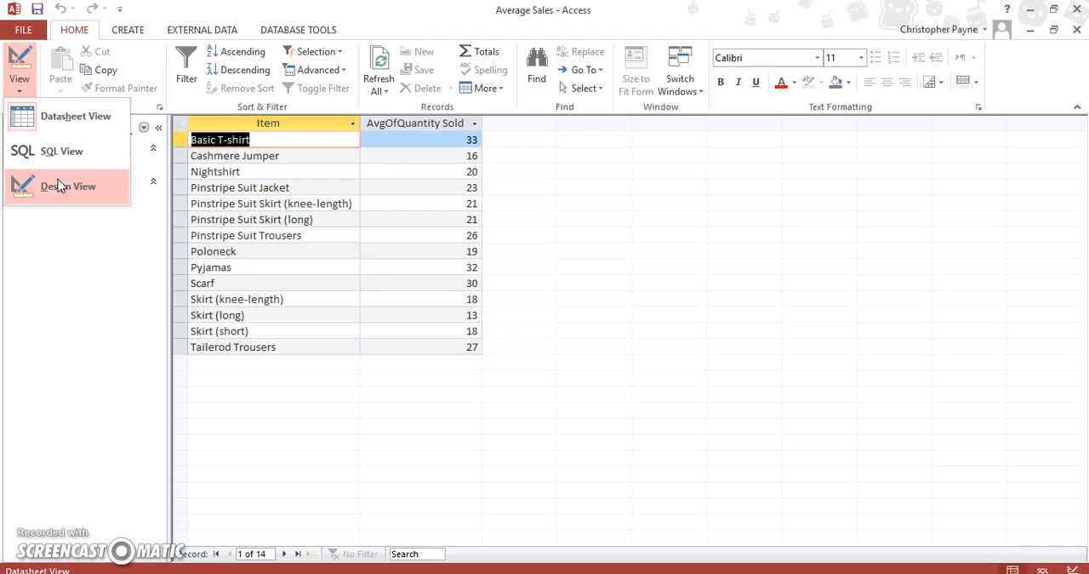
Step: Switch the Average Sales query back to Design View
left_click(69, 186)
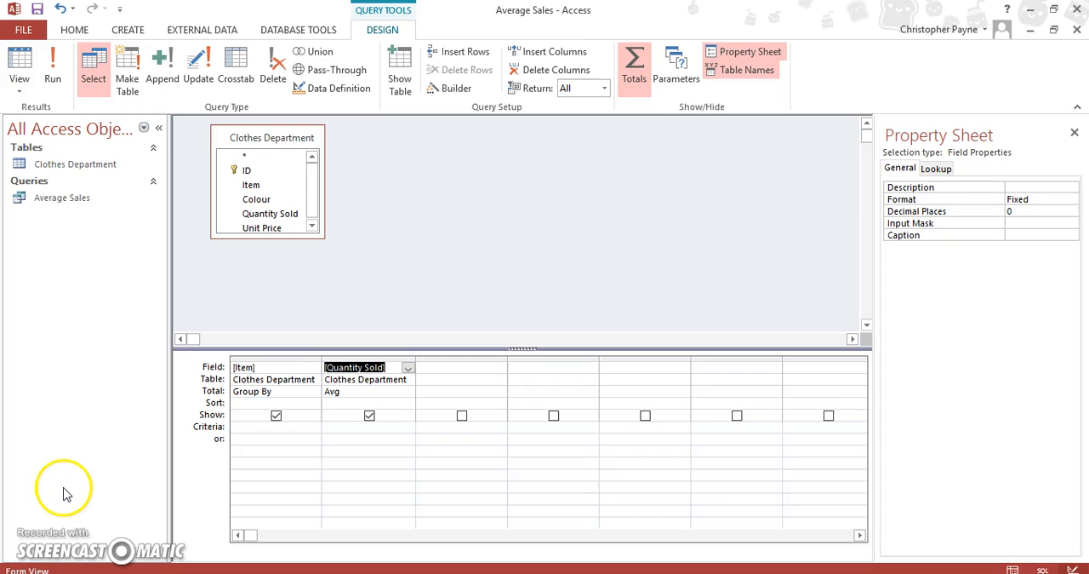
mouse_move(69, 493)
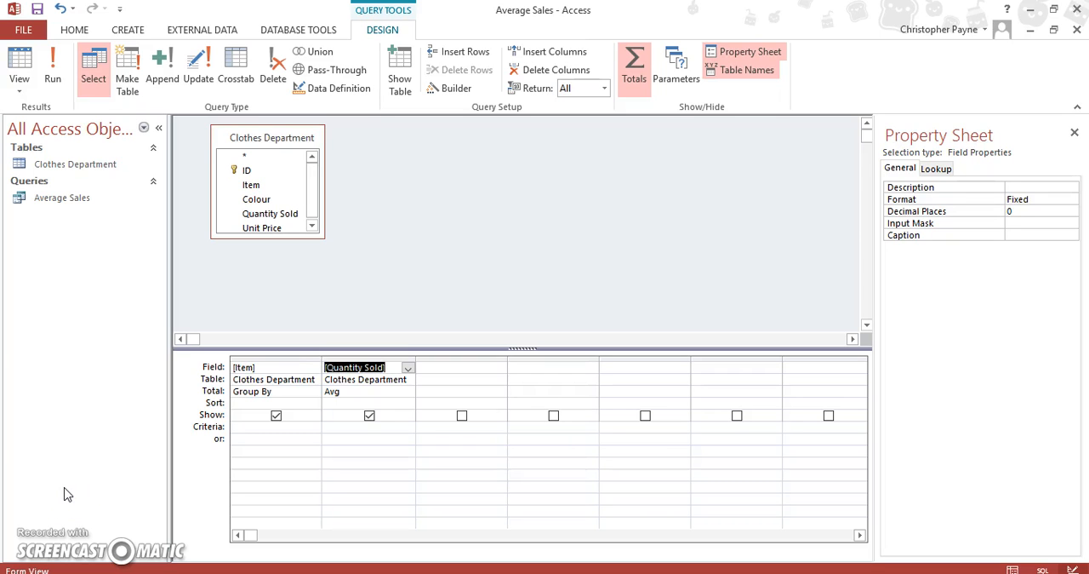